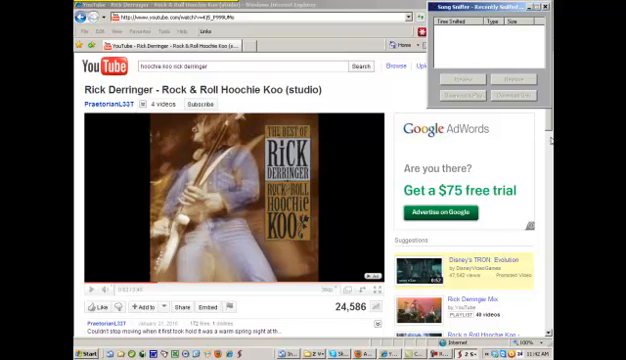
- Download the sniffed Rick Derringer clip and name the WAV file 'hoochie koo'
{"action": "scroll", "scroll_direction": "down", "scroll_amount": 3}
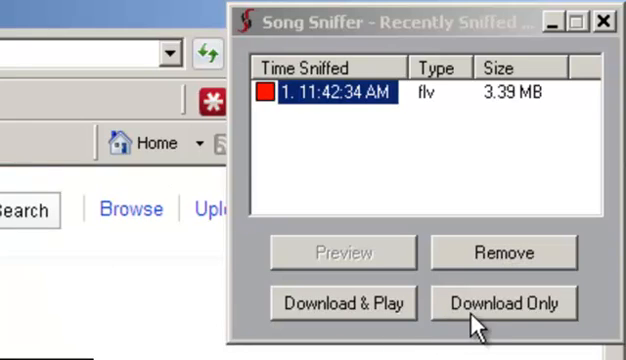
{"action": "left_click", "coordinate": [342, 302]}
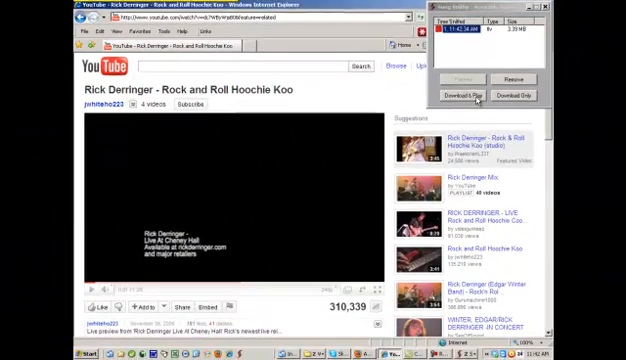
{"action": "left_click", "coordinate": [461, 94]}
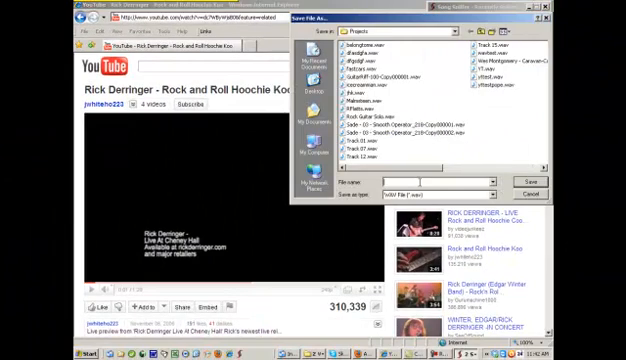
{"action": "type", "text": "hoochie koo"}
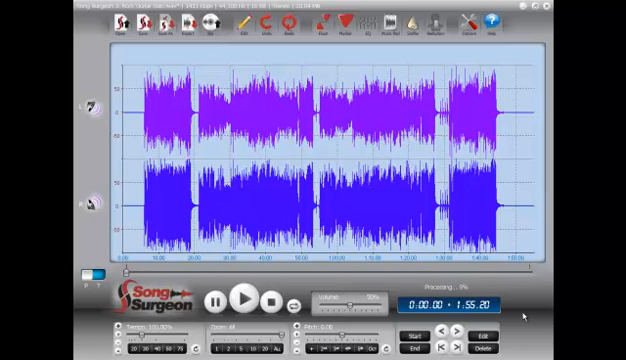
{"action": "mouse_move", "coordinate": [214, 83]}
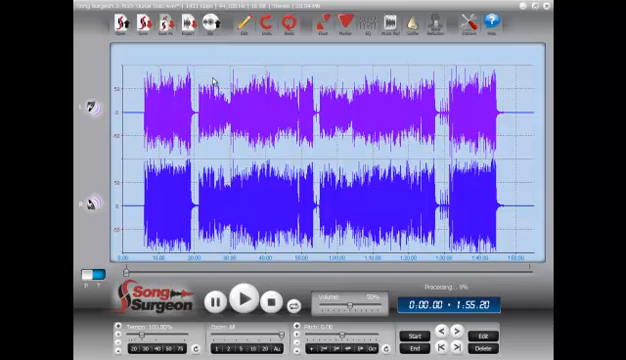
{"action": "mouse_move", "coordinate": [200, 60]}
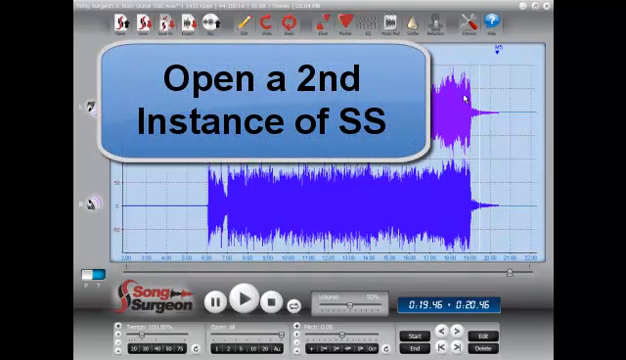
{"action": "mouse_move", "coordinate": [529, 60]}
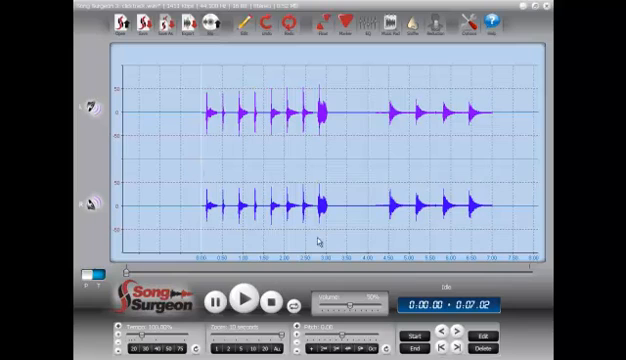
{"action": "mouse_move", "coordinate": [355, 160]}
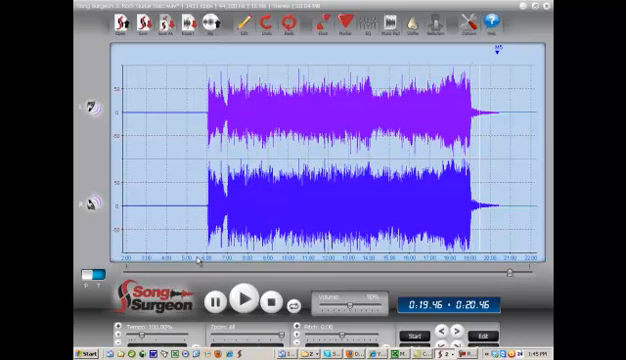
- Place the insertion point just before the guitar music begins
{"action": "left_click", "coordinate": [200, 270]}
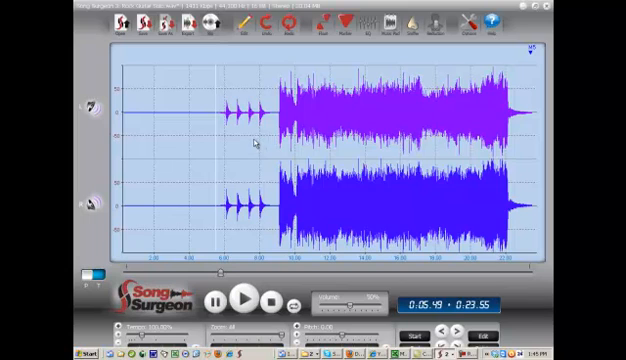
{"action": "mouse_move", "coordinate": [364, 118]}
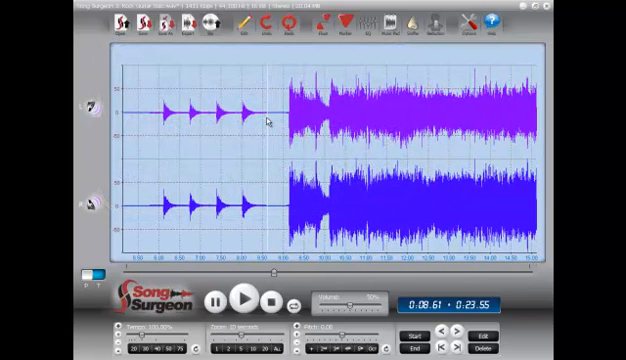
- Mark a spot in the waveform just before the music starts
{"action": "left_click", "coordinate": [272, 120]}
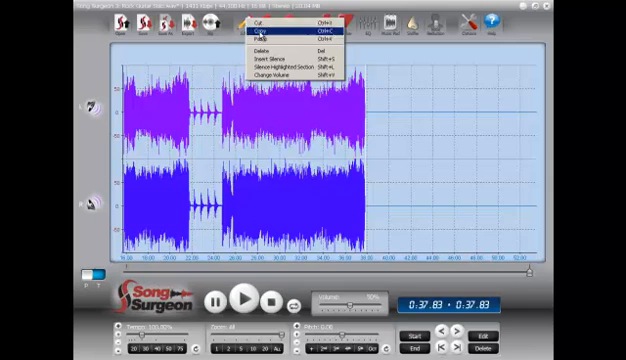
- Copy the highlighted section of audio via Edit > Copy
{"action": "left_click", "coordinate": [261, 37]}
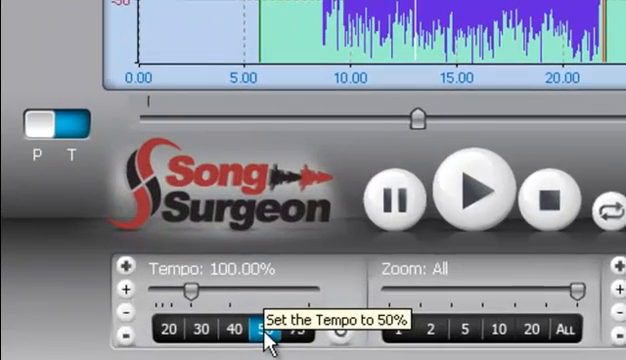
{"action": "left_click", "coordinate": [262, 329]}
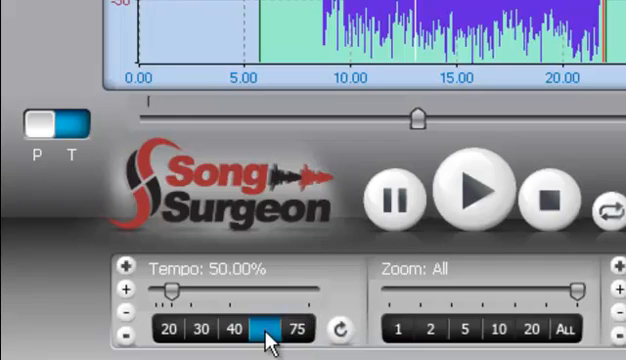
{"action": "left_click", "coordinate": [265, 328]}
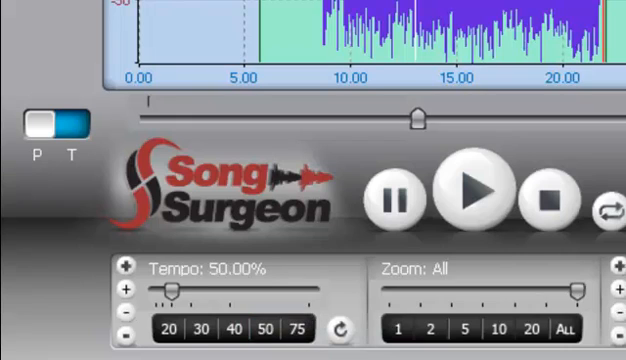
{"action": "left_click", "coordinate": [294, 328]}
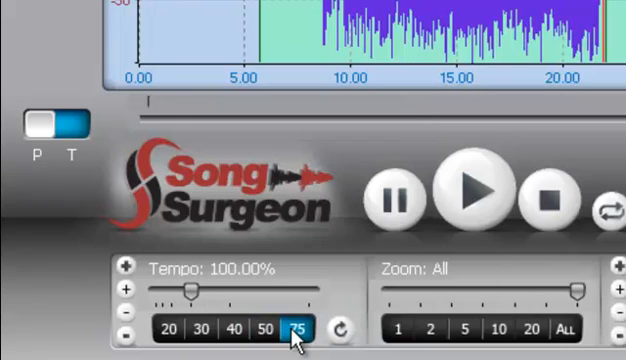
{"action": "left_click", "coordinate": [293, 328]}
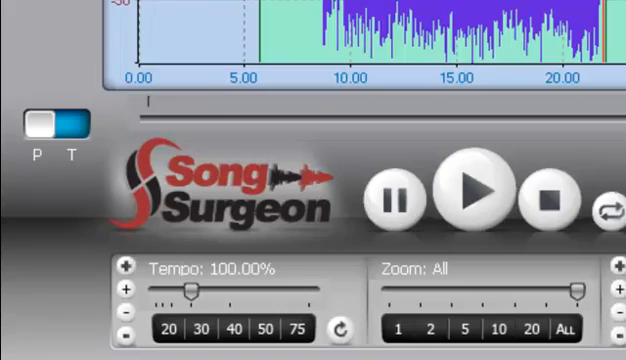
{"action": "left_click", "coordinate": [293, 328]}
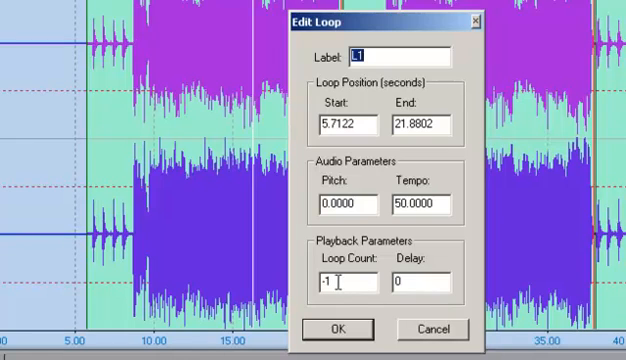
{"action": "mouse_move", "coordinate": [338, 281]}
{"action": "type", "text": "3"}
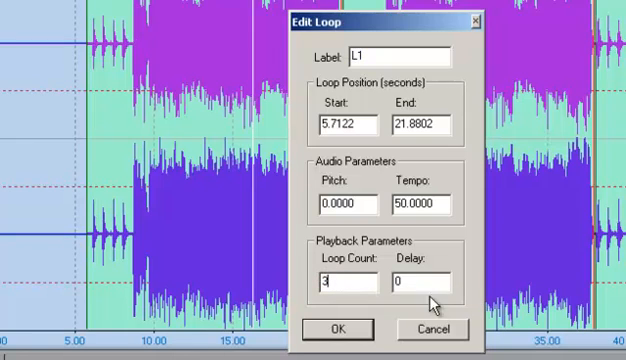
- Set loop L1 to repeat three times and the next loop five times with 5-second delay
{"action": "left_click", "coordinate": [410, 287]}
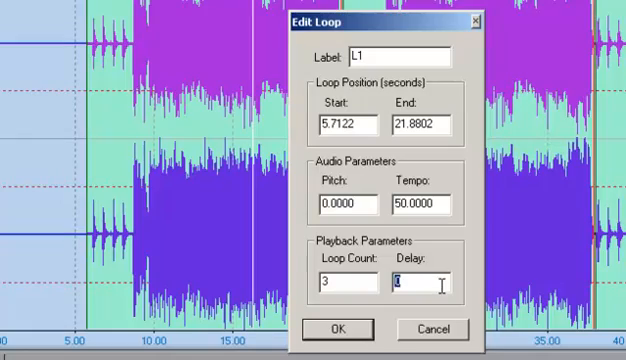
{"action": "left_click", "coordinate": [337, 329]}
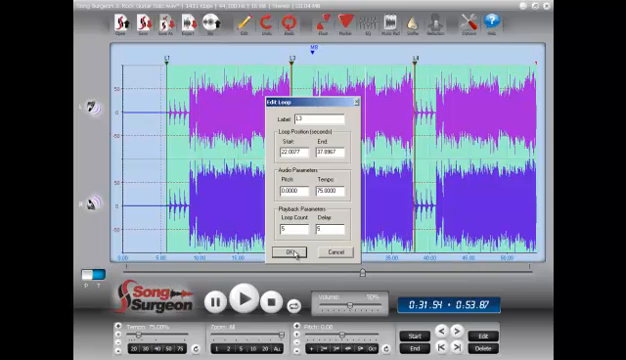
{"action": "left_click", "coordinate": [291, 251]}
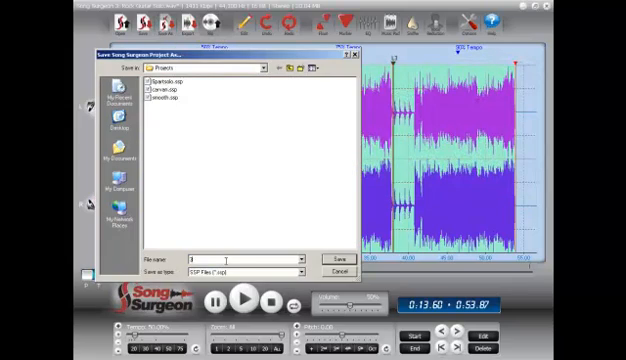
- Save the project as '3partlesson' and close the L1 Edit Loop dialog
{"action": "type", "text": "3part"}
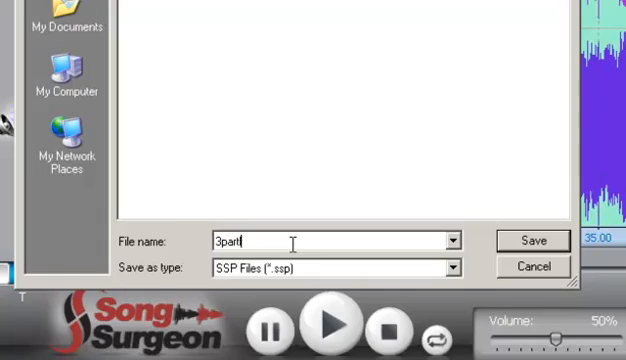
{"action": "left_click", "coordinate": [530, 241]}
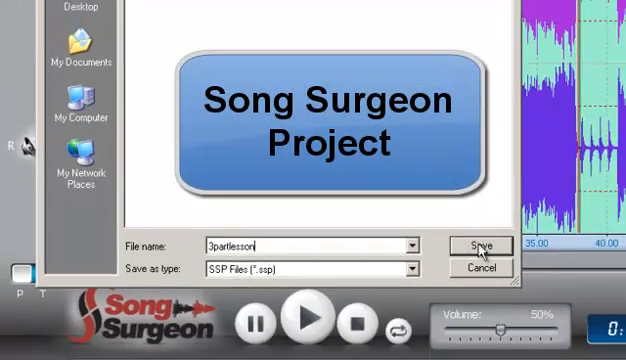
{"action": "left_click", "coordinate": [481, 246]}
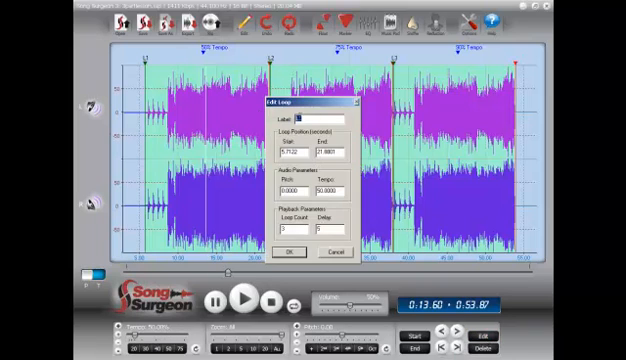
{"action": "left_click", "coordinate": [287, 250]}
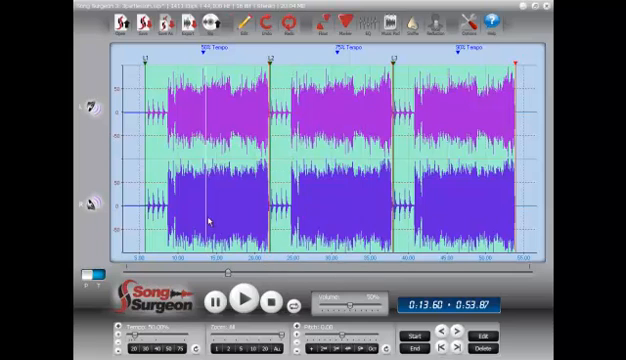
{"action": "mouse_move", "coordinate": [443, 210]}
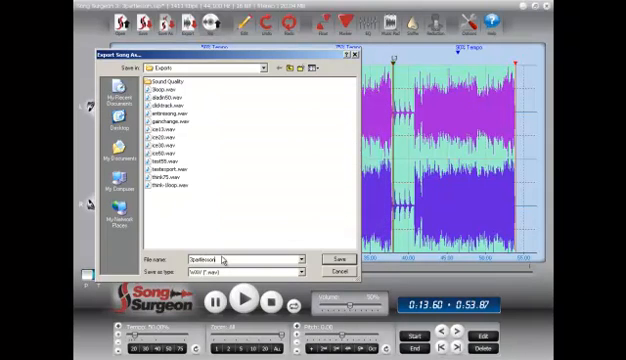
- Export '3partlesson' with MP3 (*.mp3) as the file type
{"action": "left_click", "coordinate": [301, 271]}
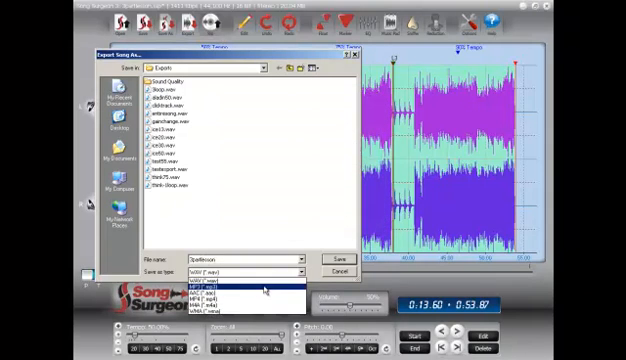
{"action": "left_click", "coordinate": [225, 291]}
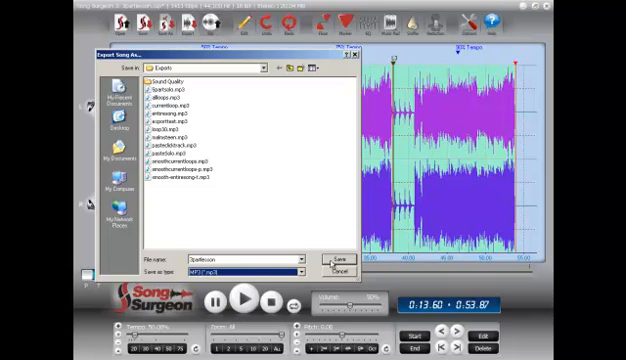
{"action": "left_click", "coordinate": [331, 257]}
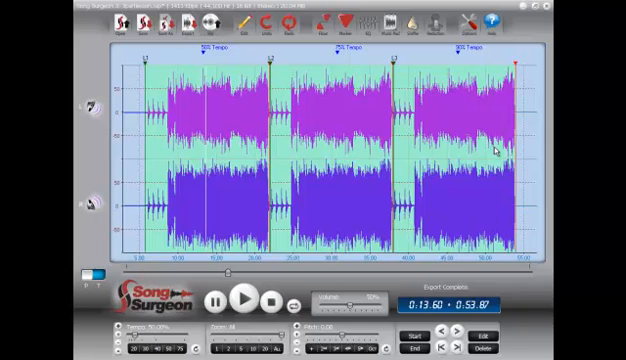
{"action": "mouse_move", "coordinate": [380, 112]}
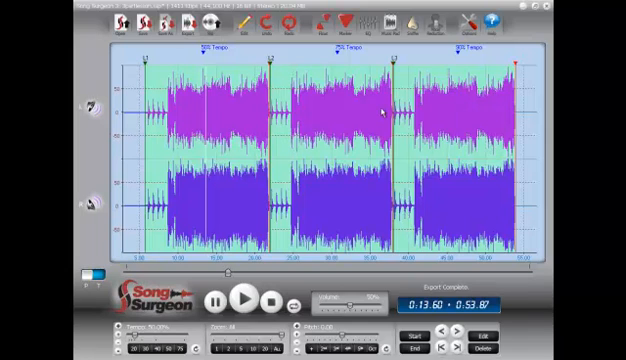